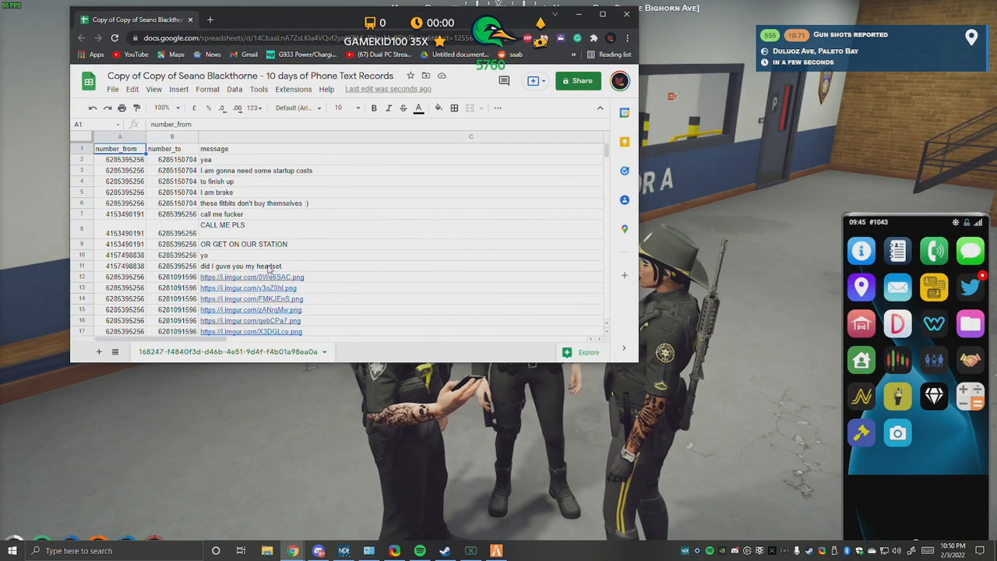
Open the log's Imgur image links in new tabs, viewing the L100YR image, and return to the sheet
{"action": "left_click", "coordinate": [252, 277]}
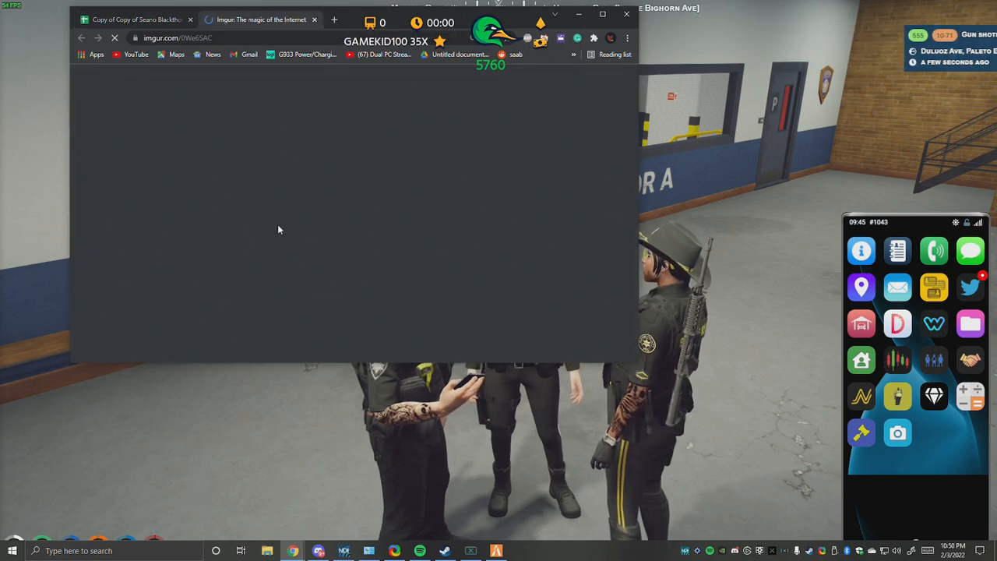
{"action": "left_click", "coordinate": [137, 19]}
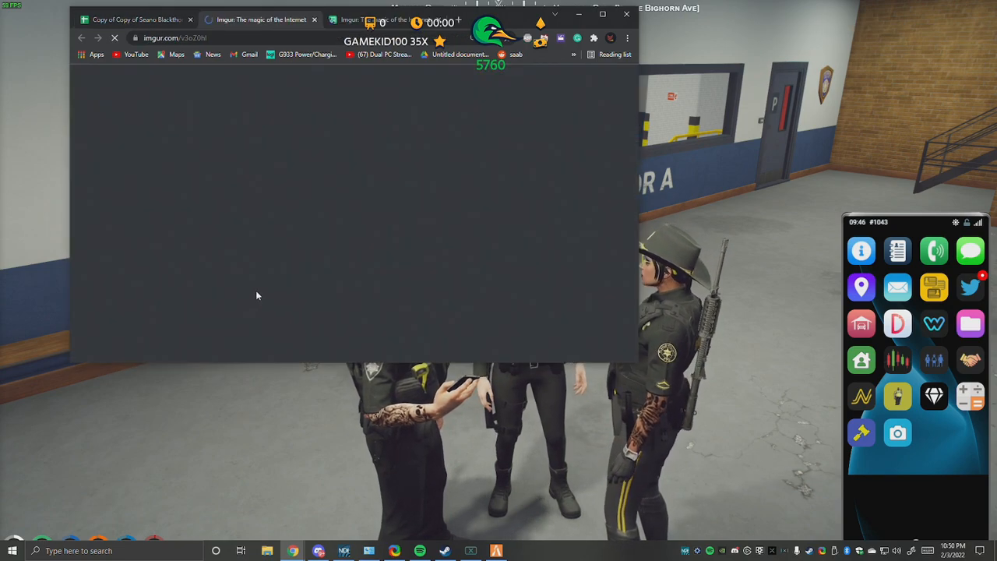
{"action": "left_click", "coordinate": [138, 19]}
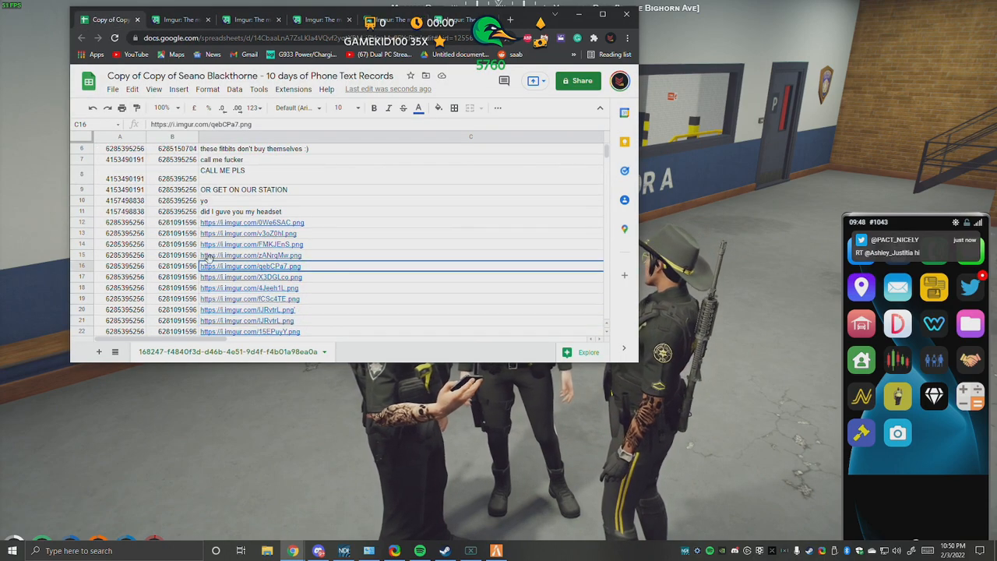
{"action": "left_click", "coordinate": [249, 277]}
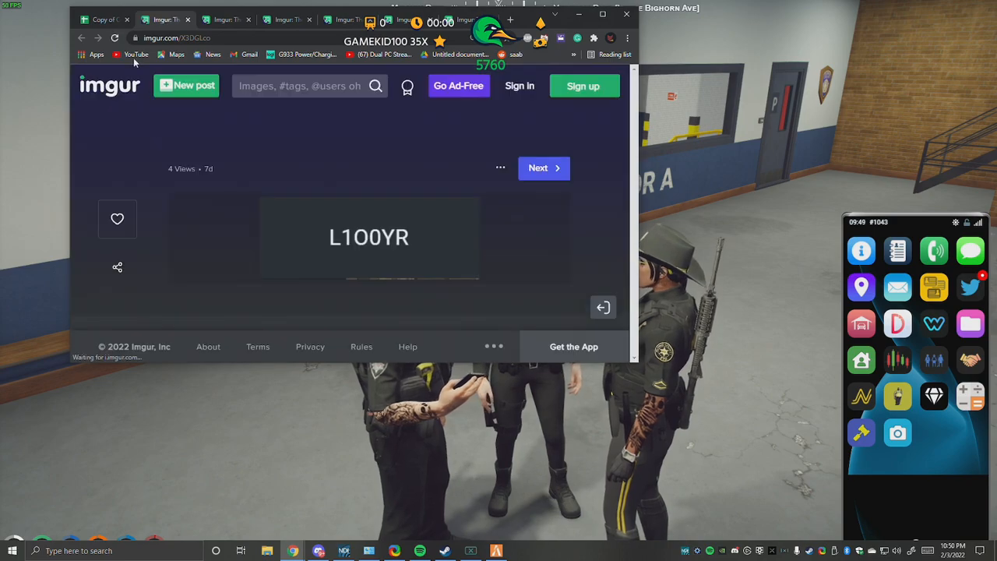
{"action": "left_click", "coordinate": [102, 19]}
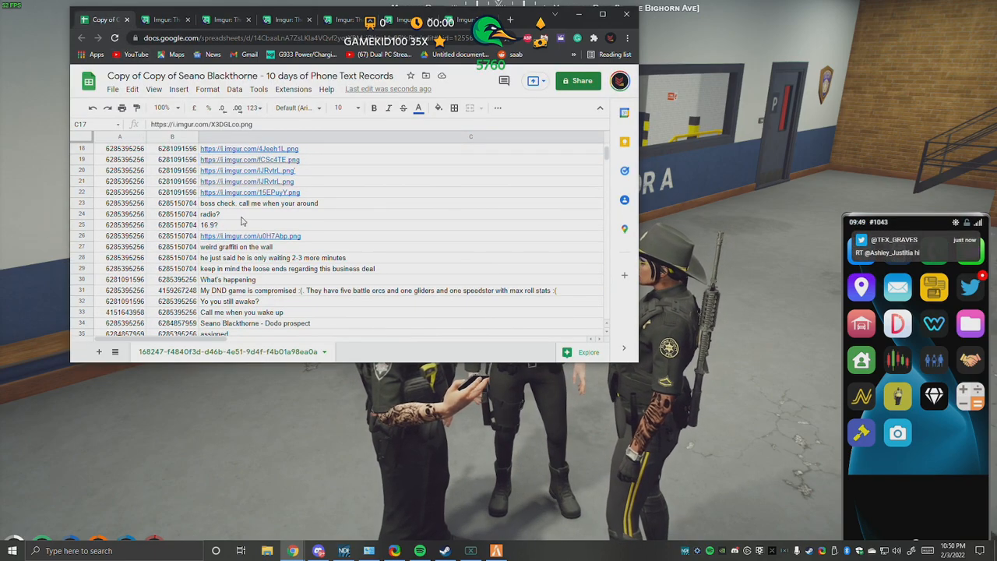